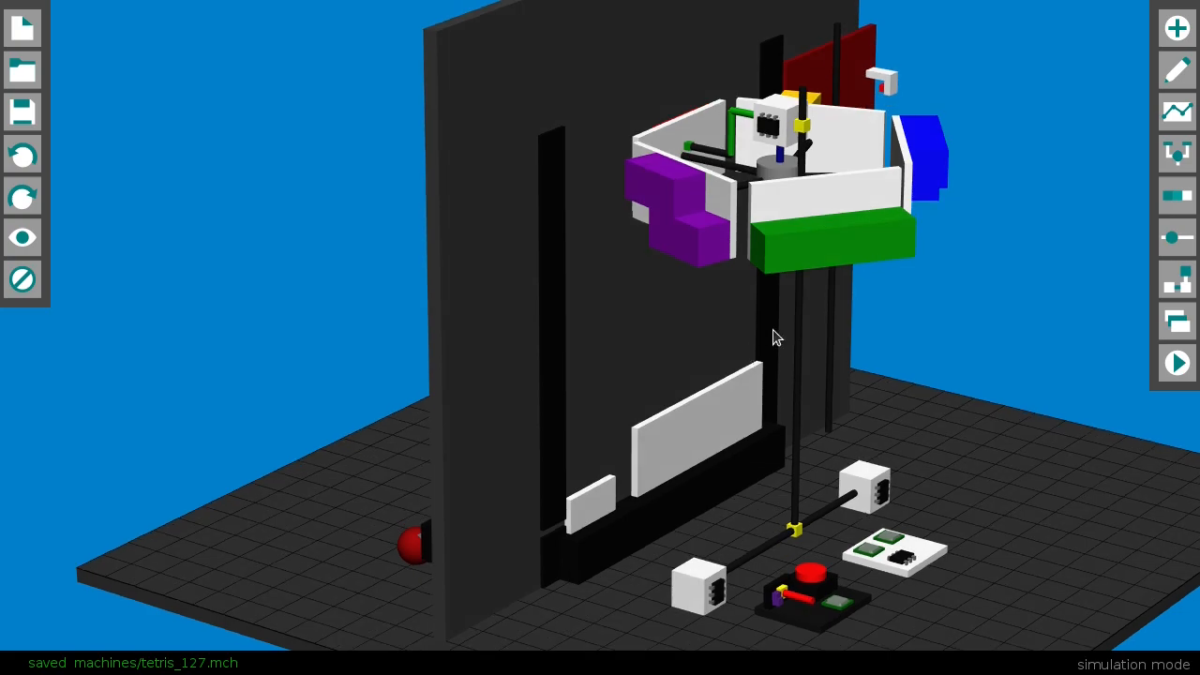
Step: Inspect the Tetris machine's motion graph, then load tetris_126.mch and start its simulation
{"action": "left_click_drag", "start_coordinate": [777, 337], "coordinate": [823, 495]}
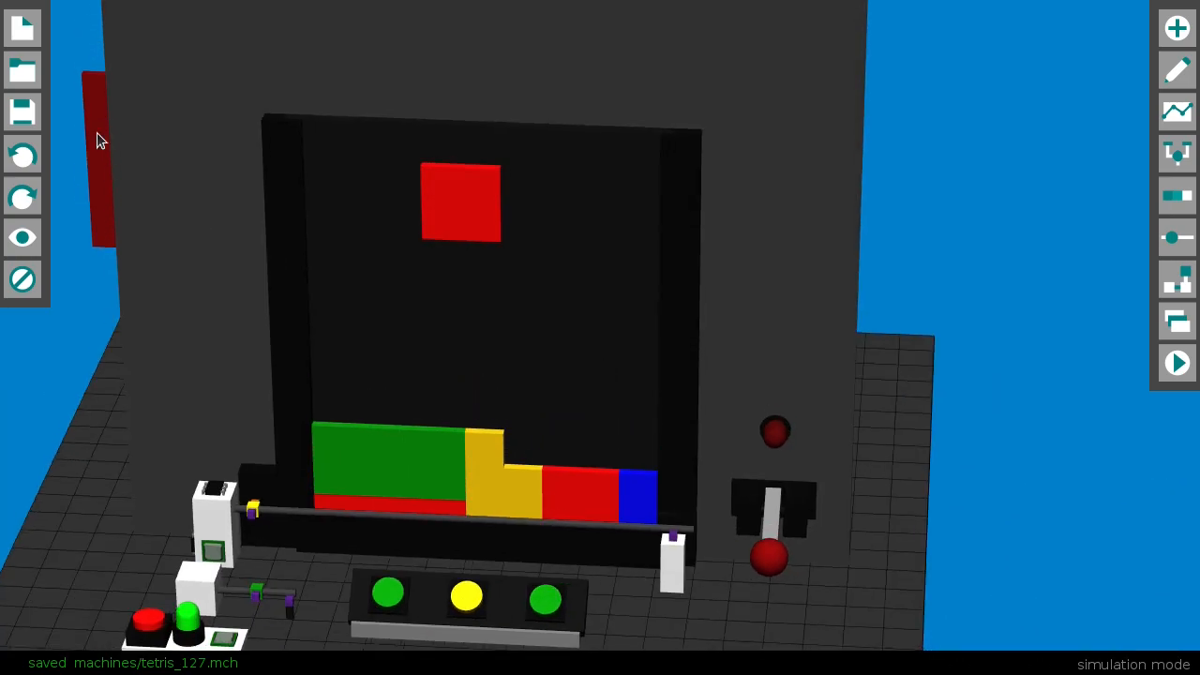
{"action": "mouse_move", "coordinate": [102, 201]}
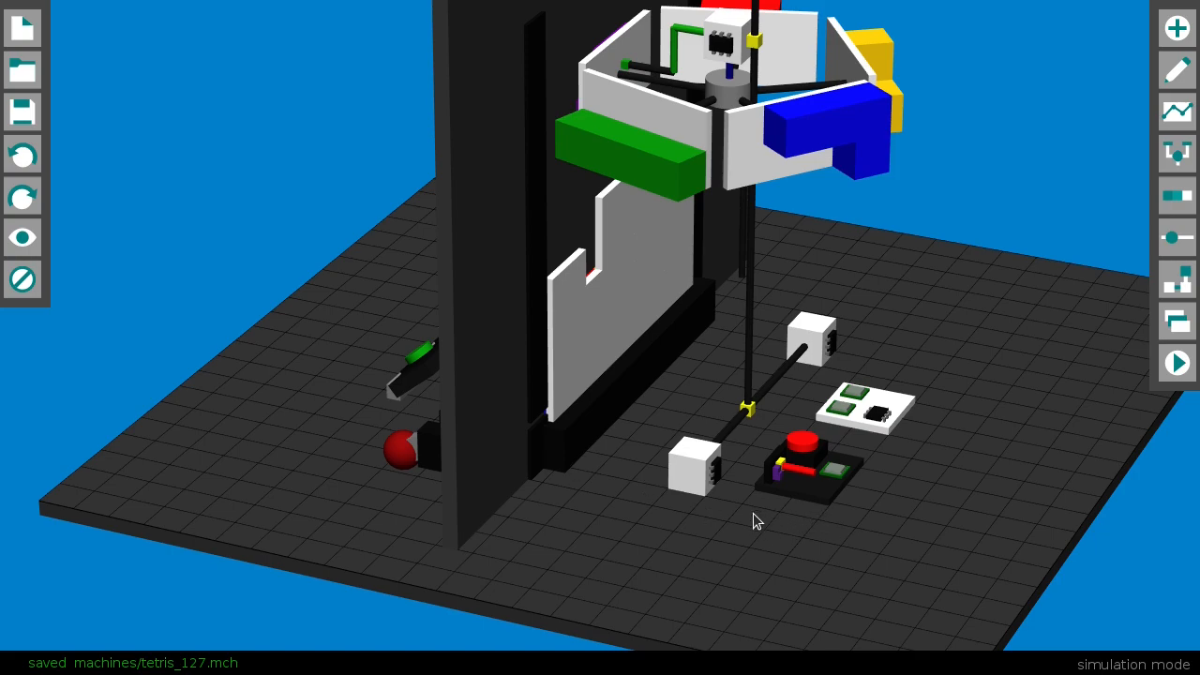
{"action": "left_click", "coordinate": [1175, 112]}
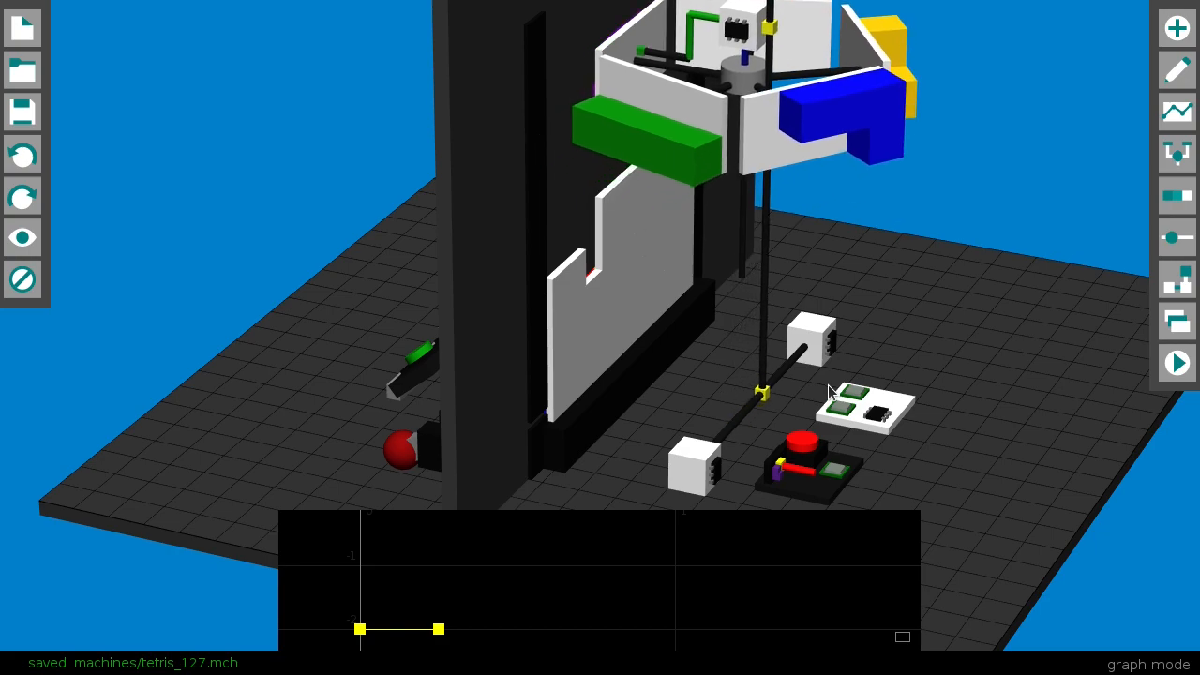
{"action": "left_click", "coordinate": [1177, 363]}
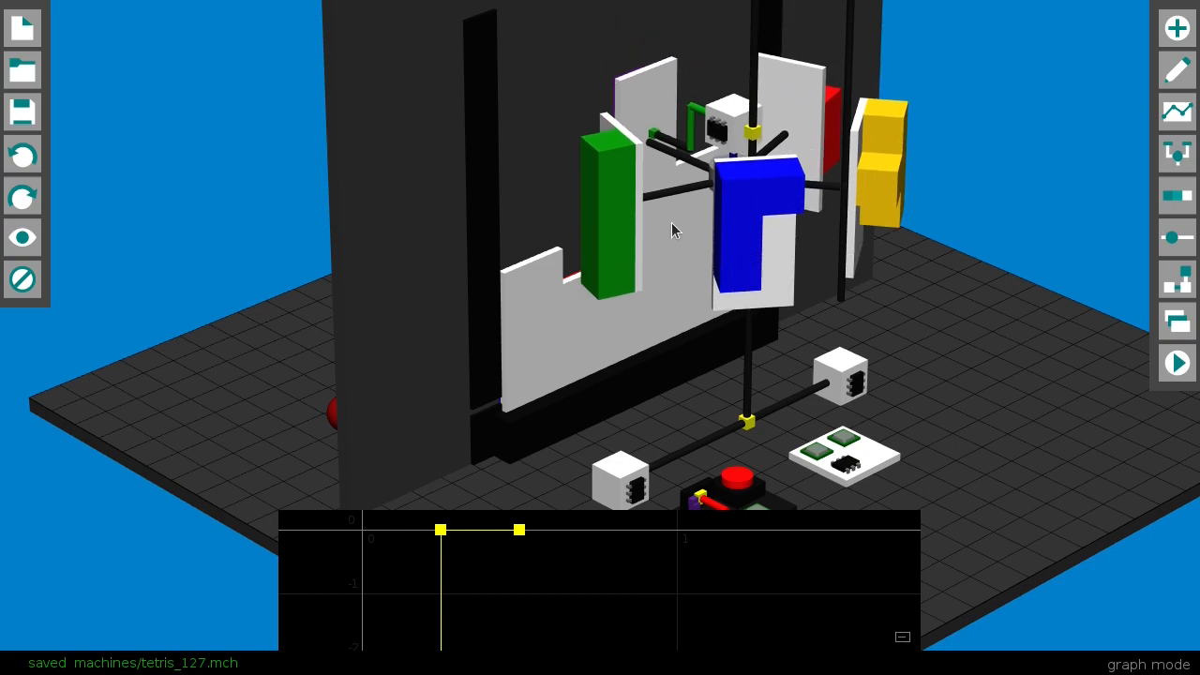
{"action": "left_click", "coordinate": [1176, 363]}
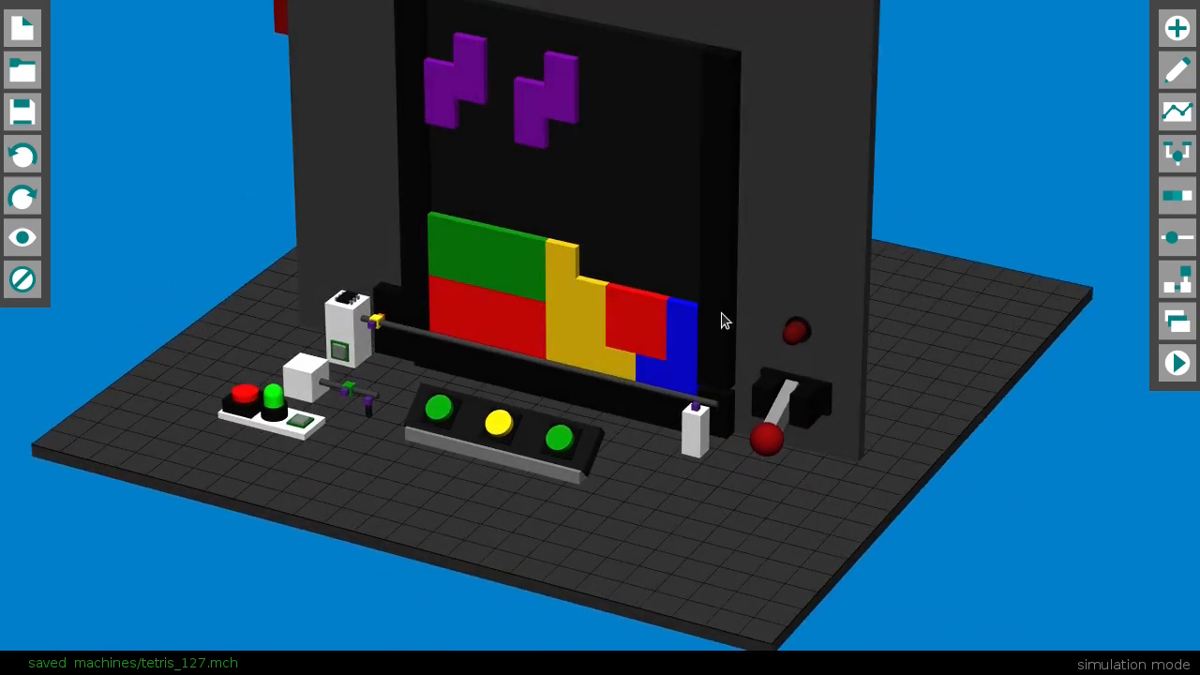
{"action": "left_click", "coordinate": [22, 71]}
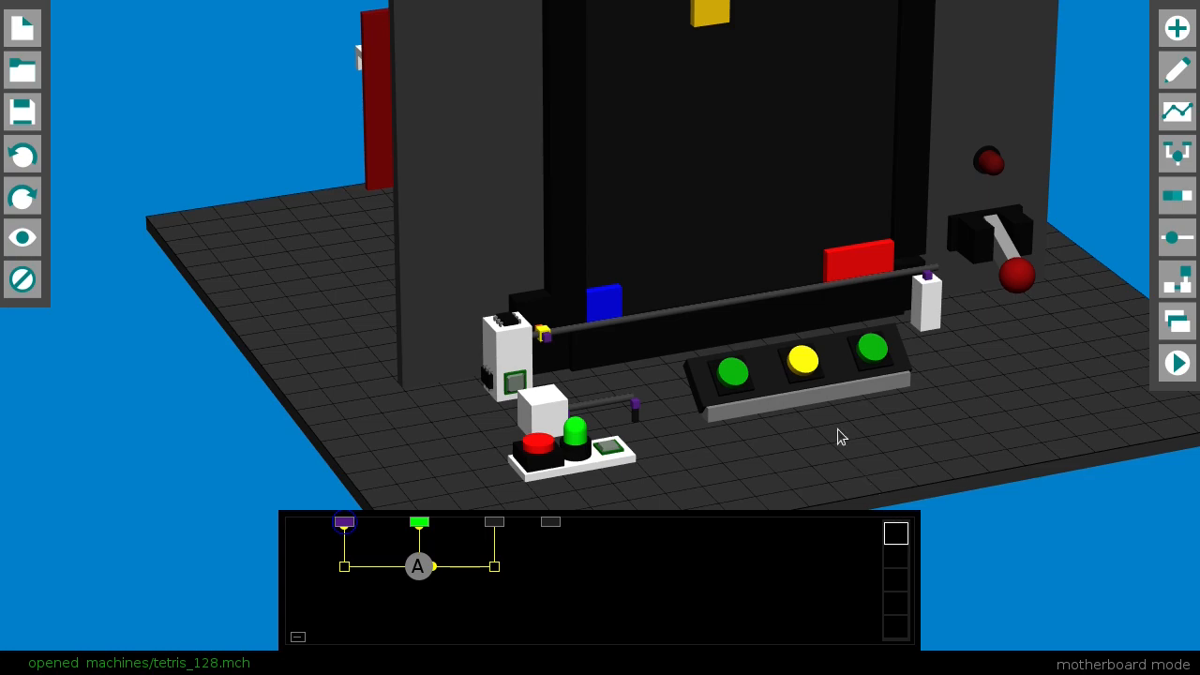
{"action": "left_click", "coordinate": [1176, 362]}
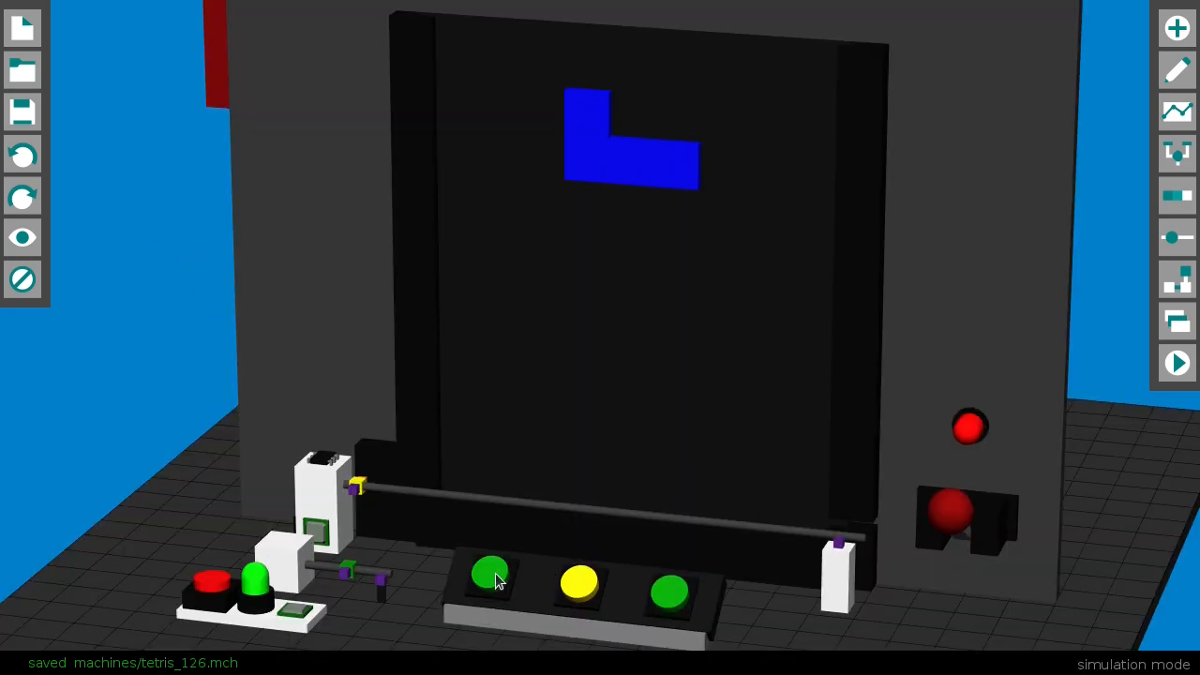